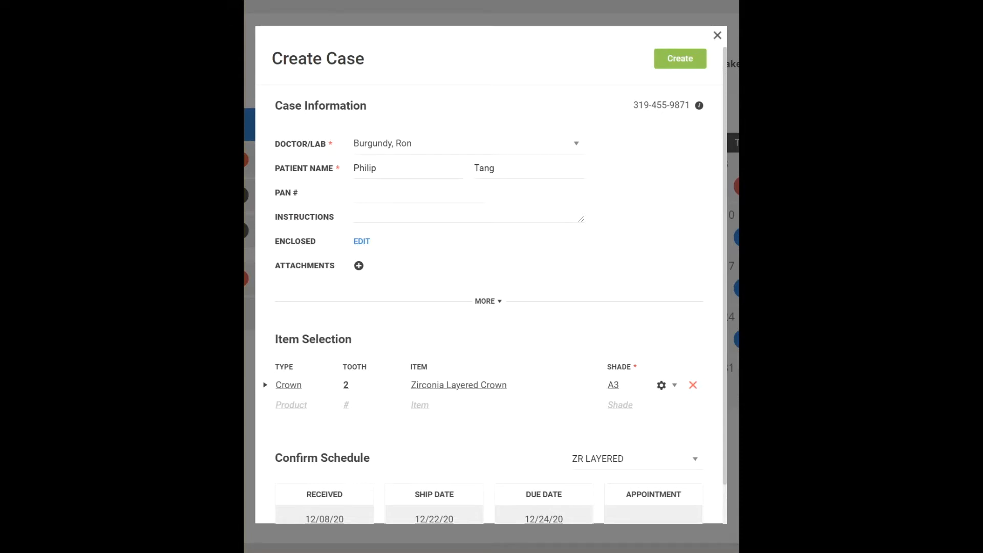
Step: From the Zirconia Layered Crown's gear menu, open Design and reach Design Management
{"action": "left_click", "coordinate": [660, 384]}
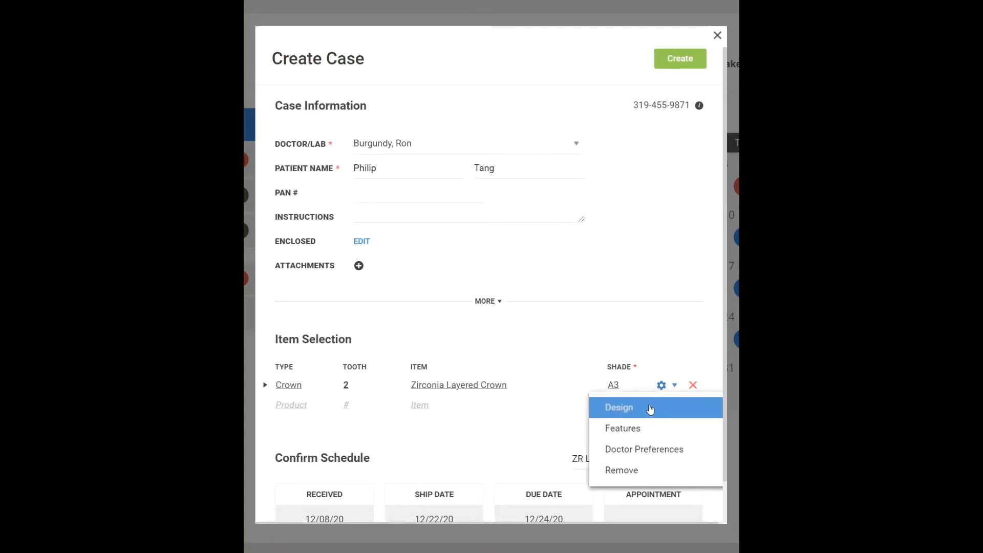
{"action": "left_click", "coordinate": [617, 408]}
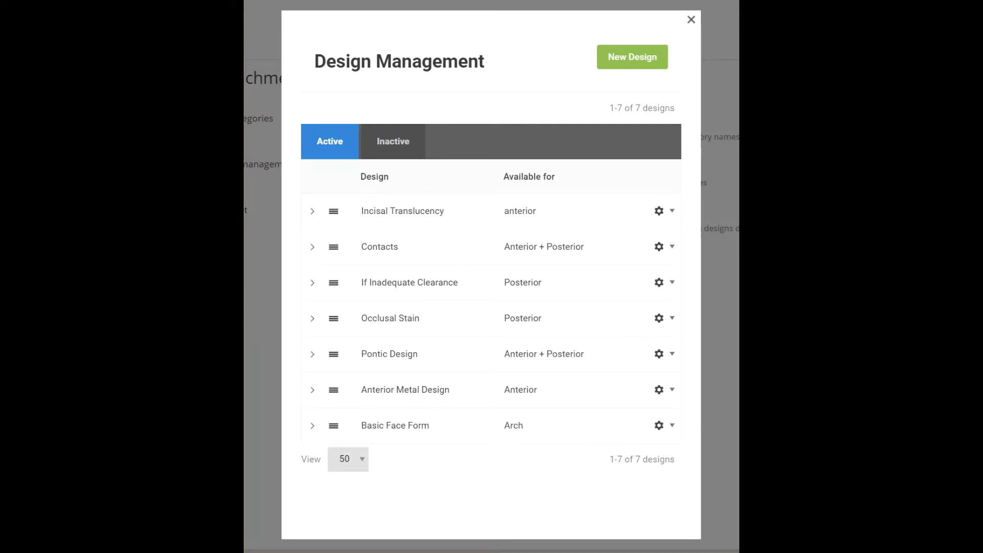
{"action": "mouse_move", "coordinate": [490, 52]}
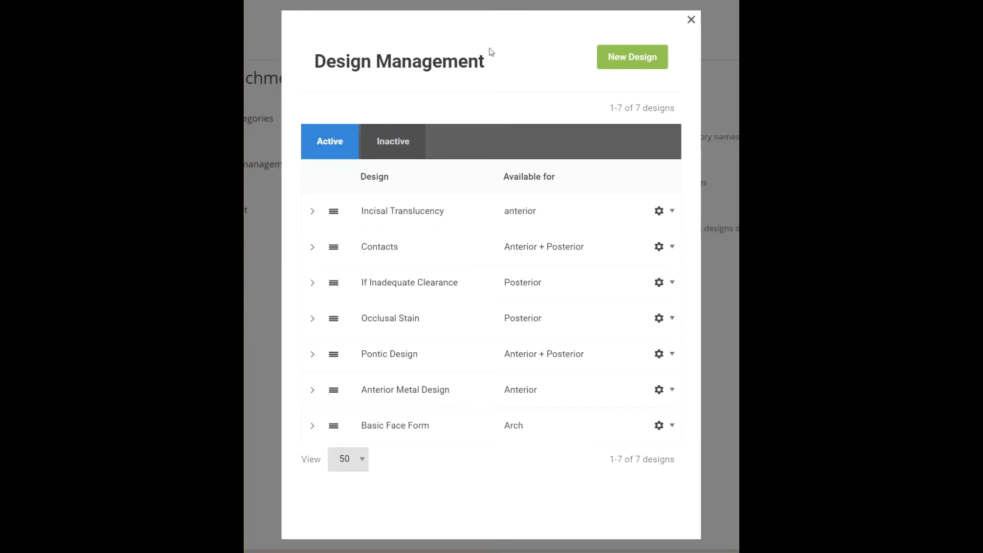
Step: Create a design named 'New Design' available for Anterior + Posterior
{"action": "left_click", "coordinate": [631, 56]}
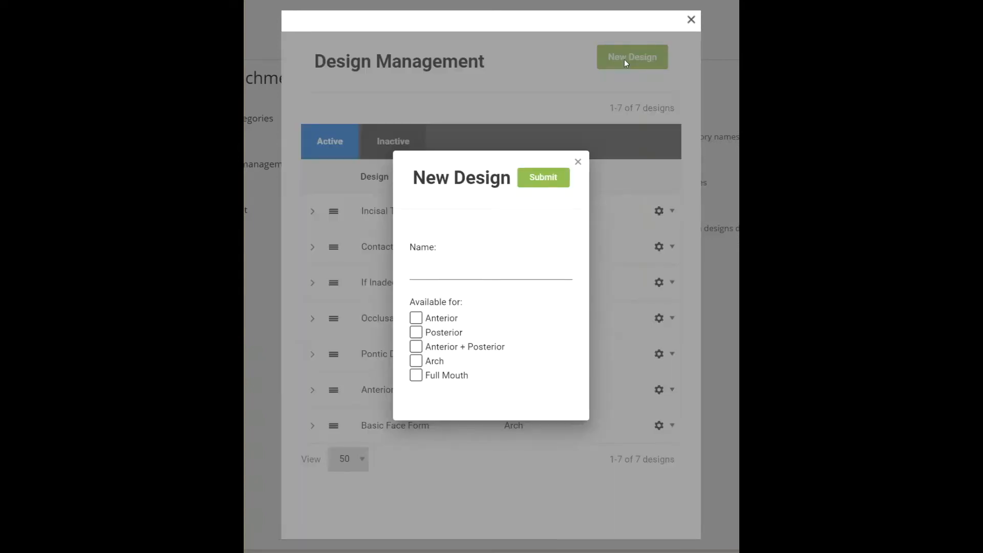
{"action": "left_click", "coordinate": [490, 269]}
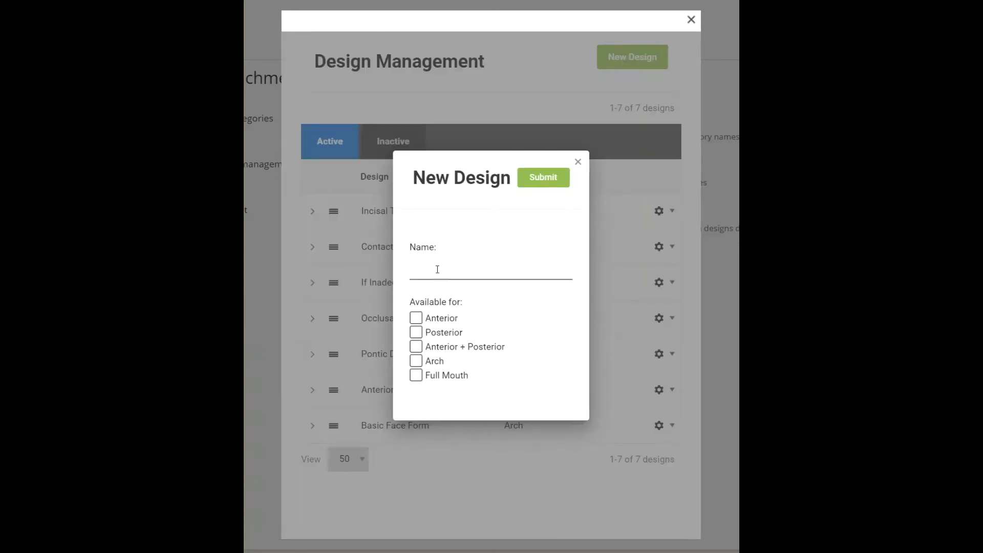
{"action": "type", "text": "New Design"}
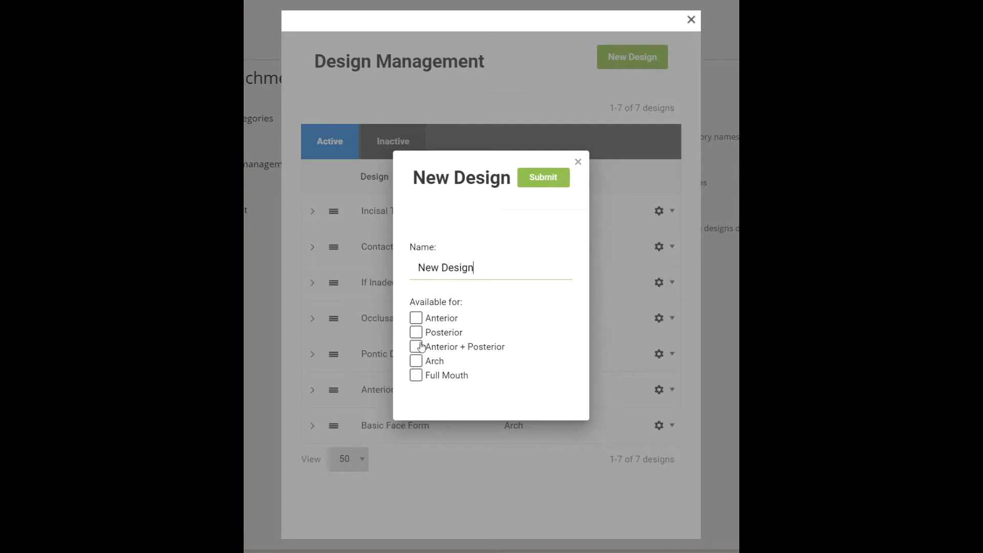
{"action": "left_click", "coordinate": [416, 347]}
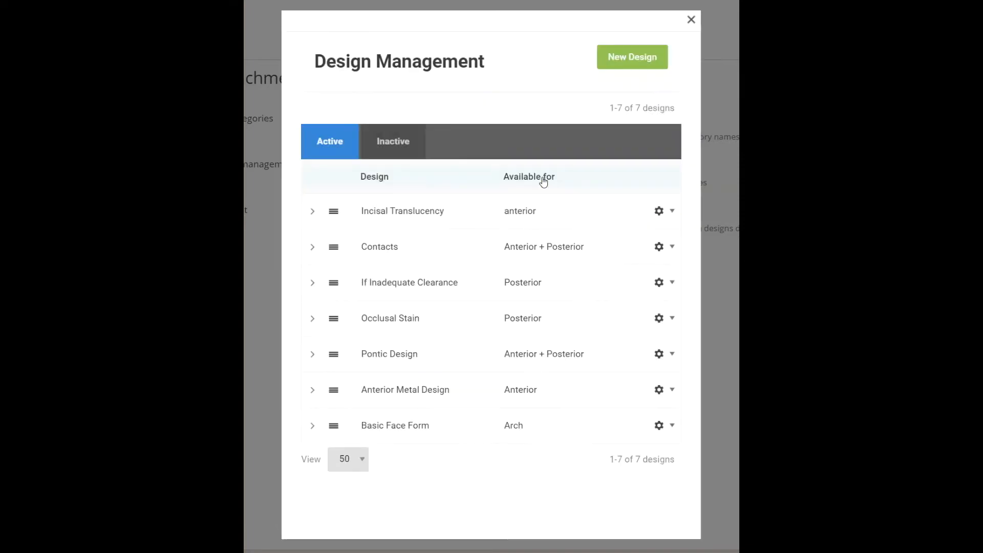
Step: Save New Design and add its first dropdown option, 'Option 1'
{"action": "left_click", "coordinate": [632, 57]}
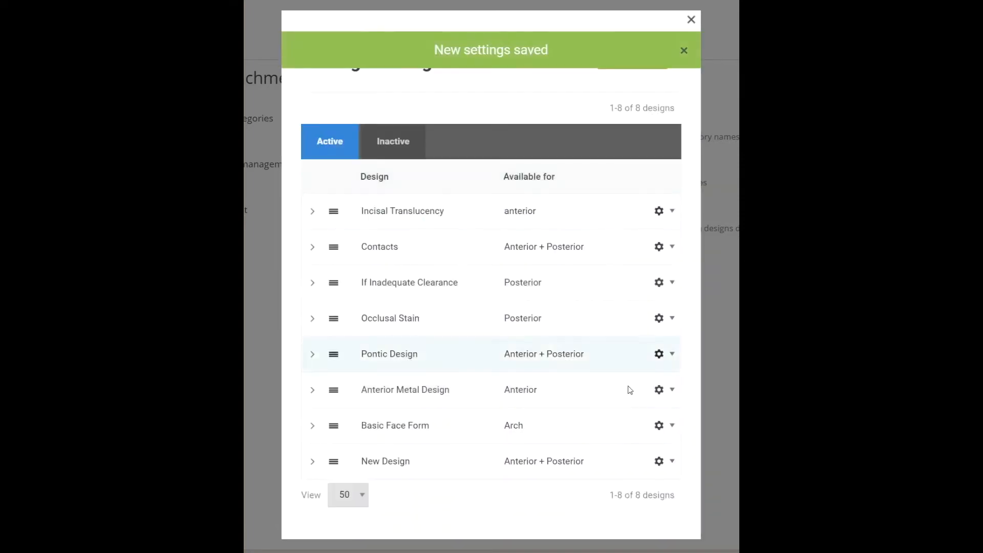
{"action": "left_click", "coordinate": [671, 460]}
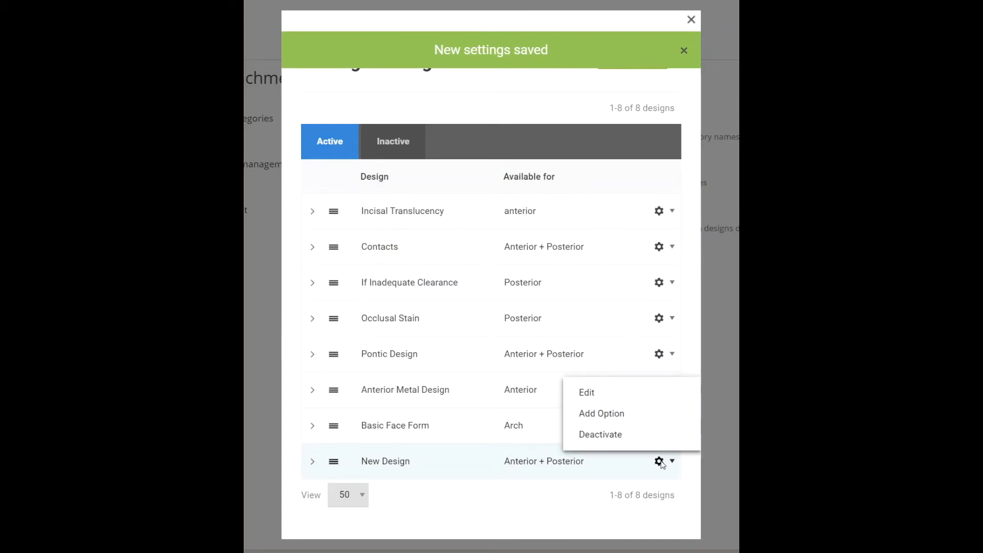
{"action": "left_click", "coordinate": [601, 413]}
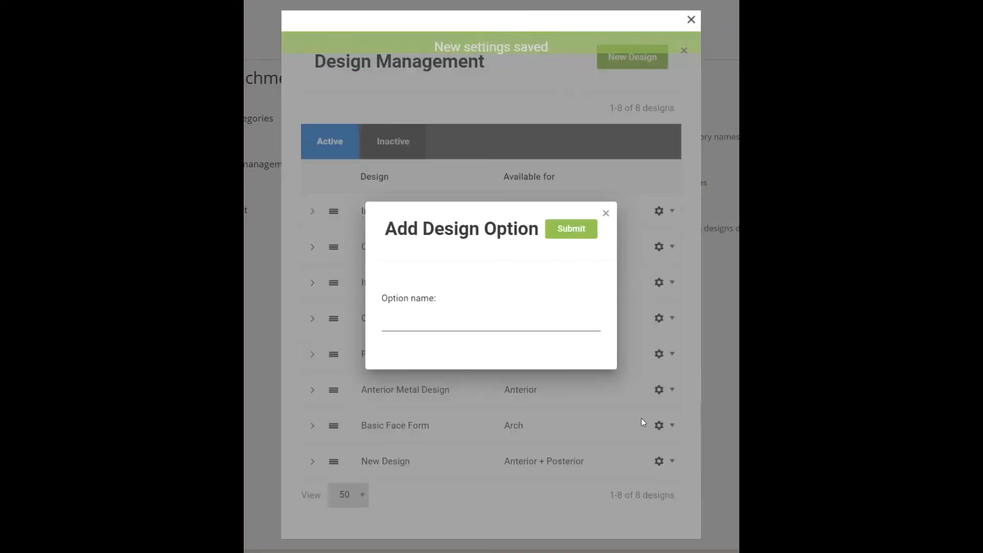
{"action": "left_click", "coordinate": [491, 319]}
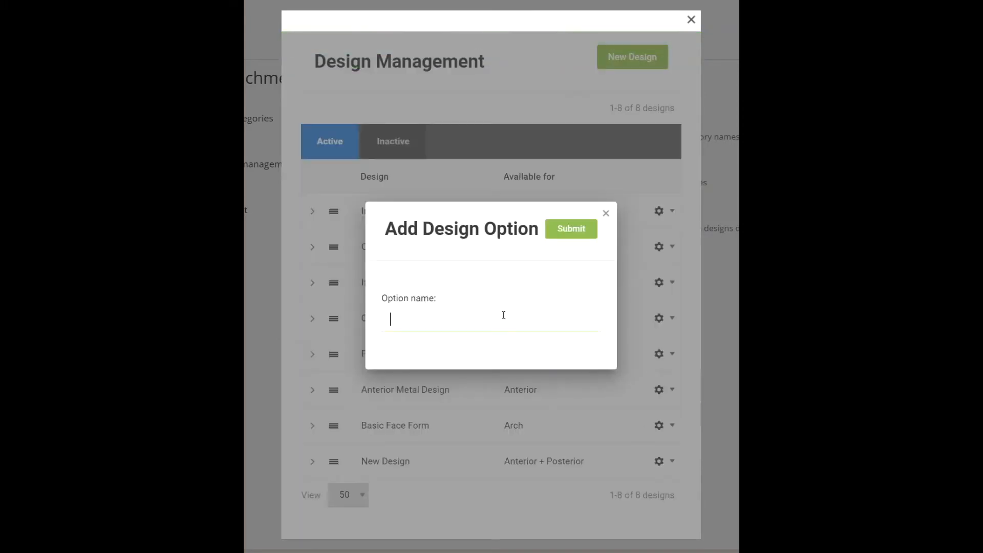
{"action": "type", "text": "Option"}
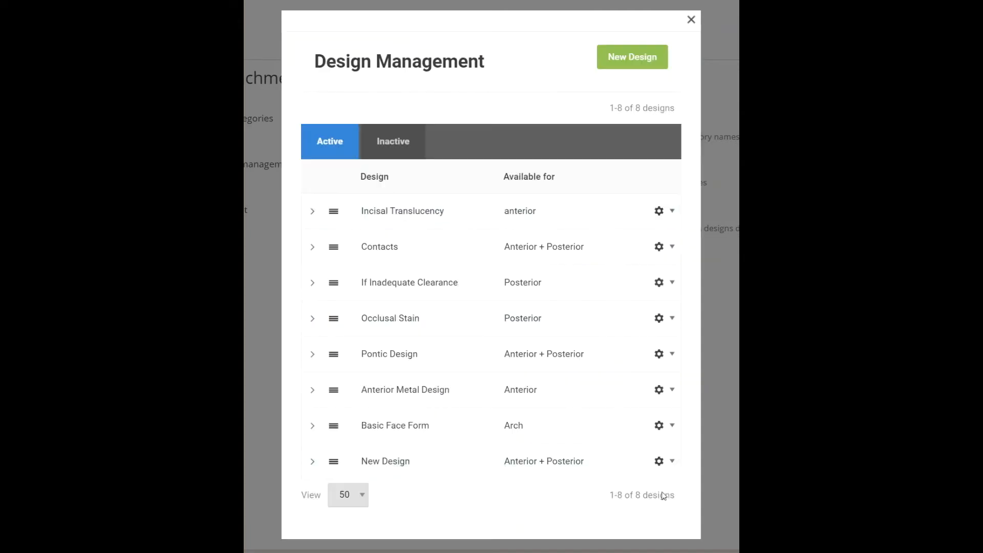
Step: Add a second dropdown option, 'Option 2', to New Design
{"action": "left_click", "coordinate": [659, 461]}
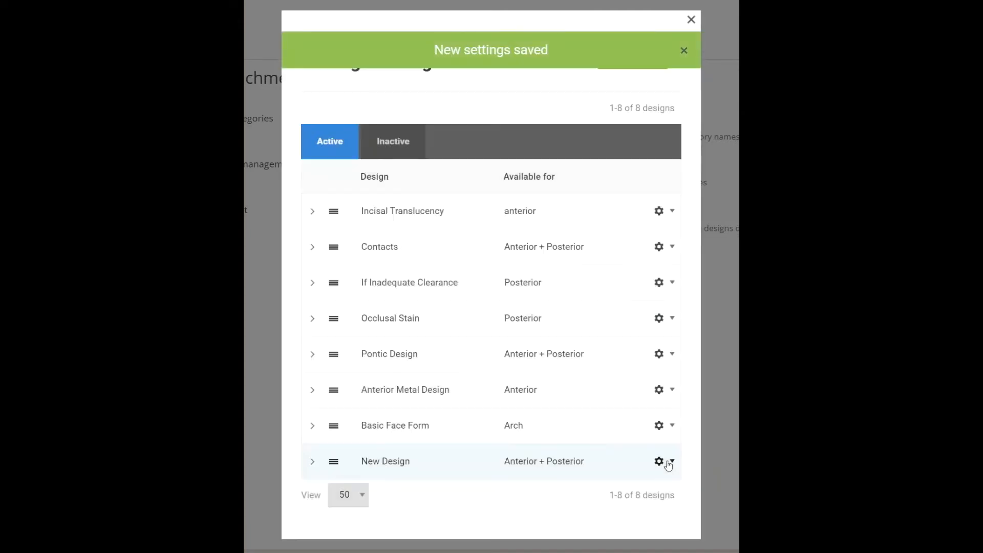
{"action": "left_click", "coordinate": [659, 461]}
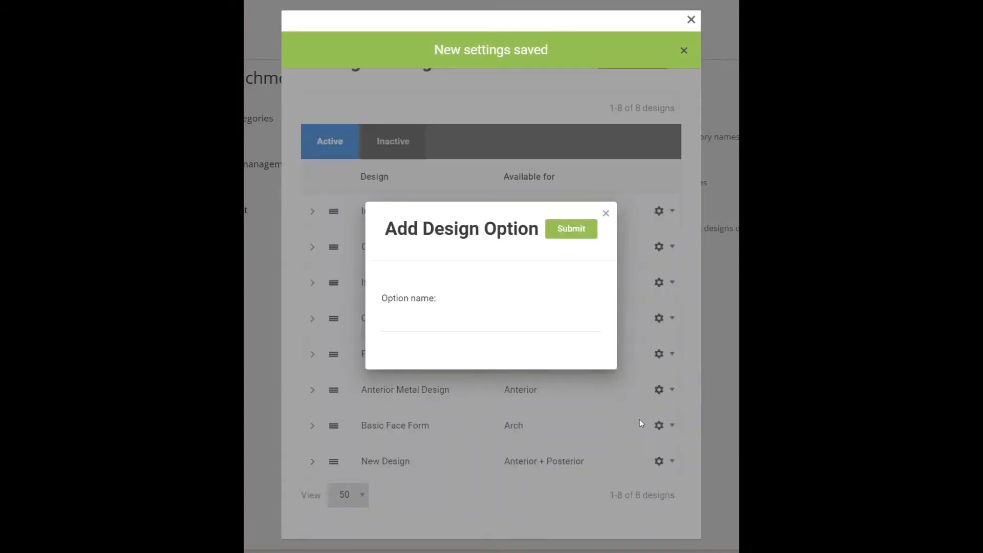
{"action": "type", "text": "Option 2"}
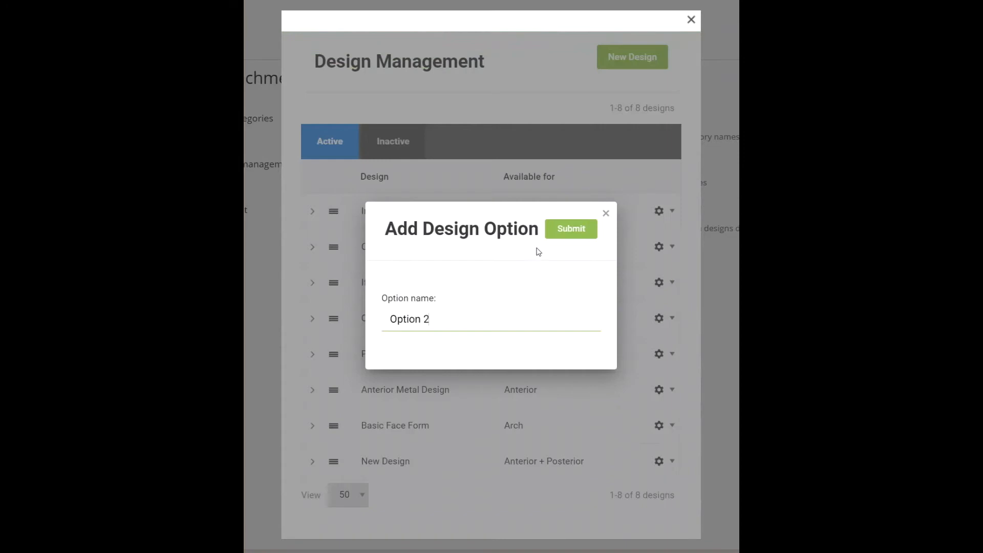
{"action": "left_click", "coordinate": [569, 228]}
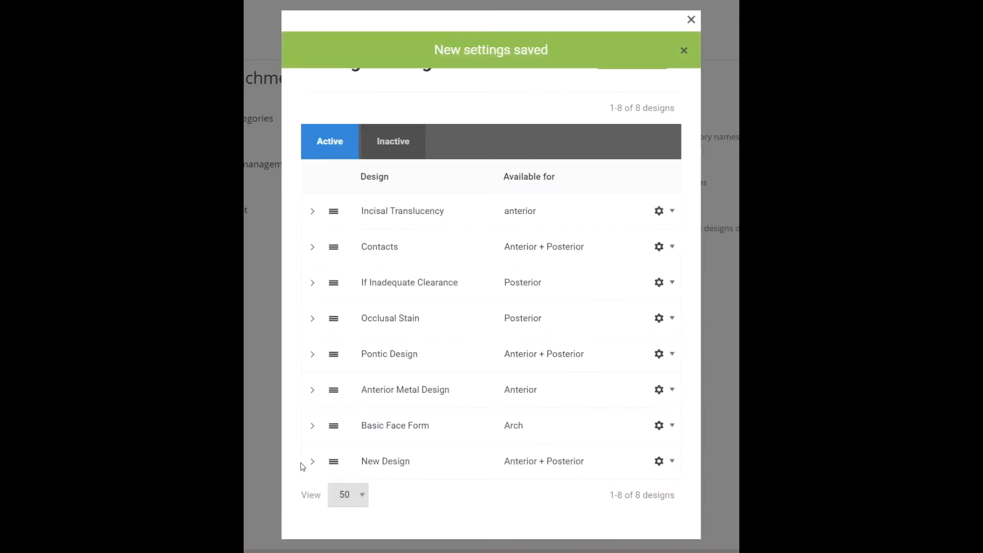
Step: Preview New Design's dropdown choices, then reopen the crown's Design settings in Create Case
{"action": "left_click", "coordinate": [312, 461]}
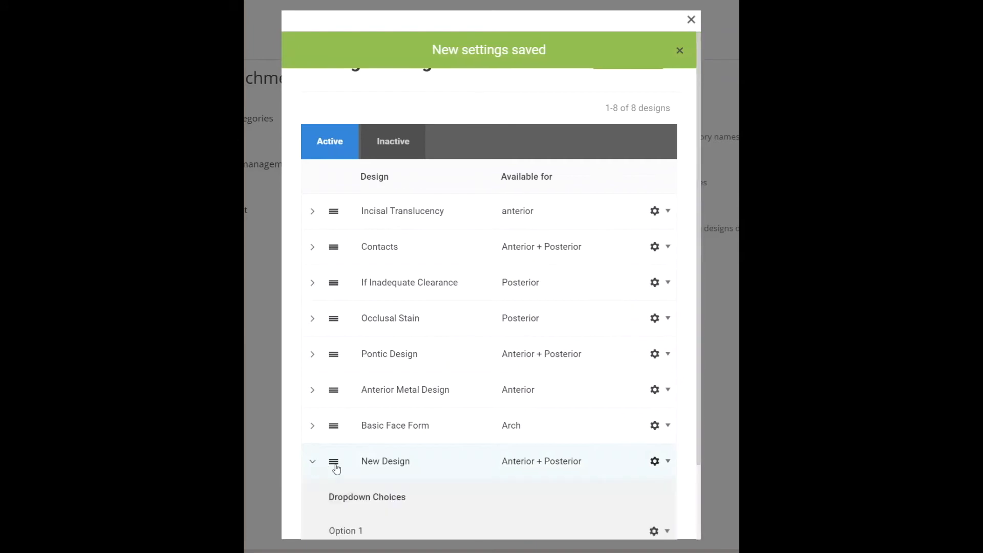
{"action": "left_click", "coordinate": [666, 444]}
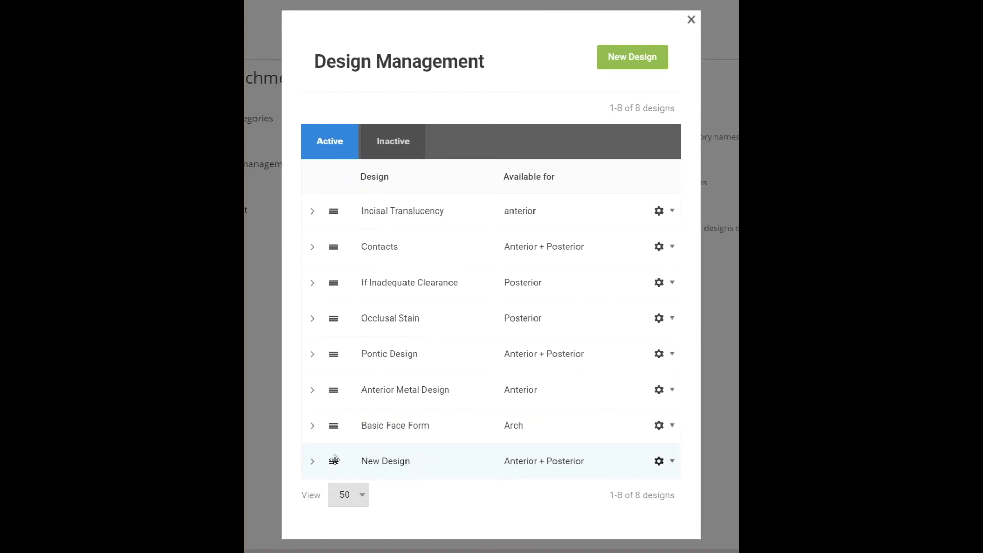
{"action": "left_click_drag", "start_coordinate": [334, 461], "coordinate": [333, 211]}
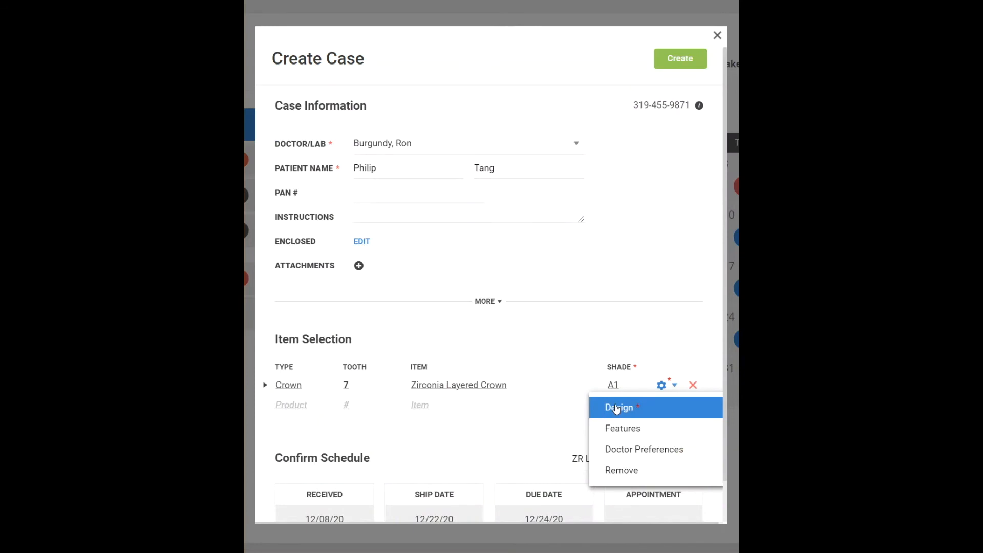
{"action": "left_click", "coordinate": [619, 407]}
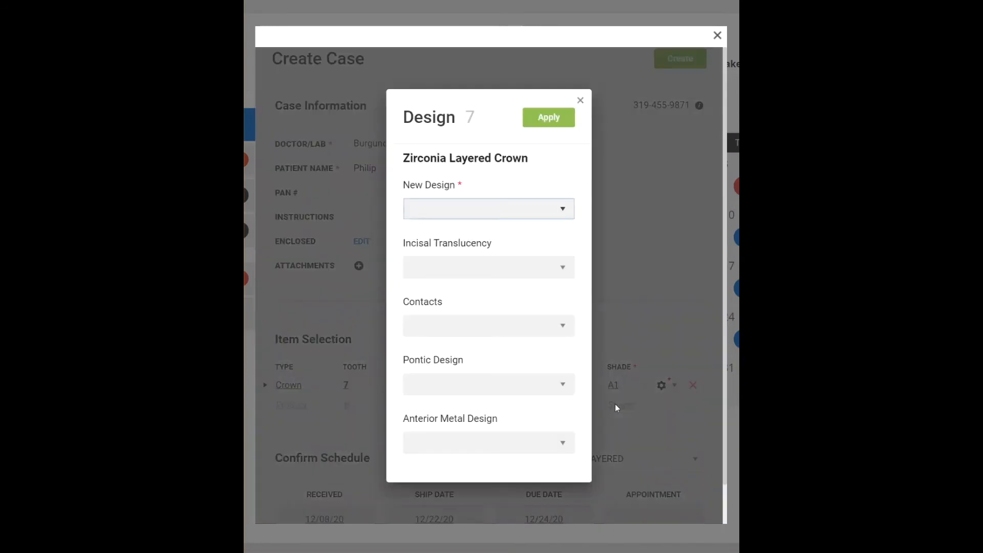